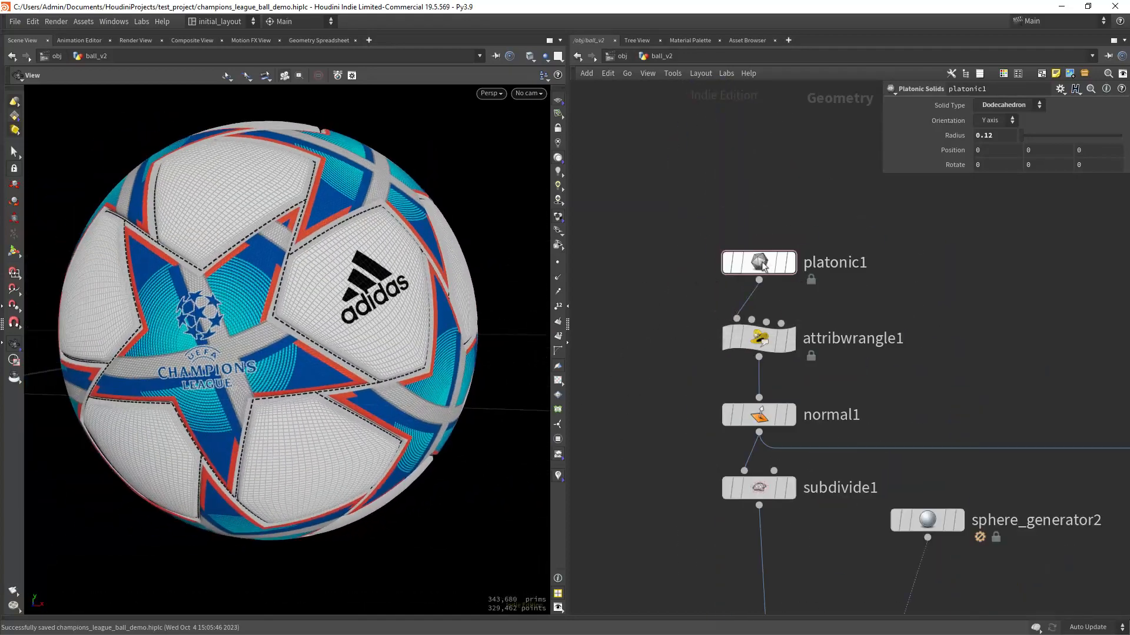
Show the platonic dodecahedron and its settings, then preview it subdivided into a sphere
left_click(757, 261)
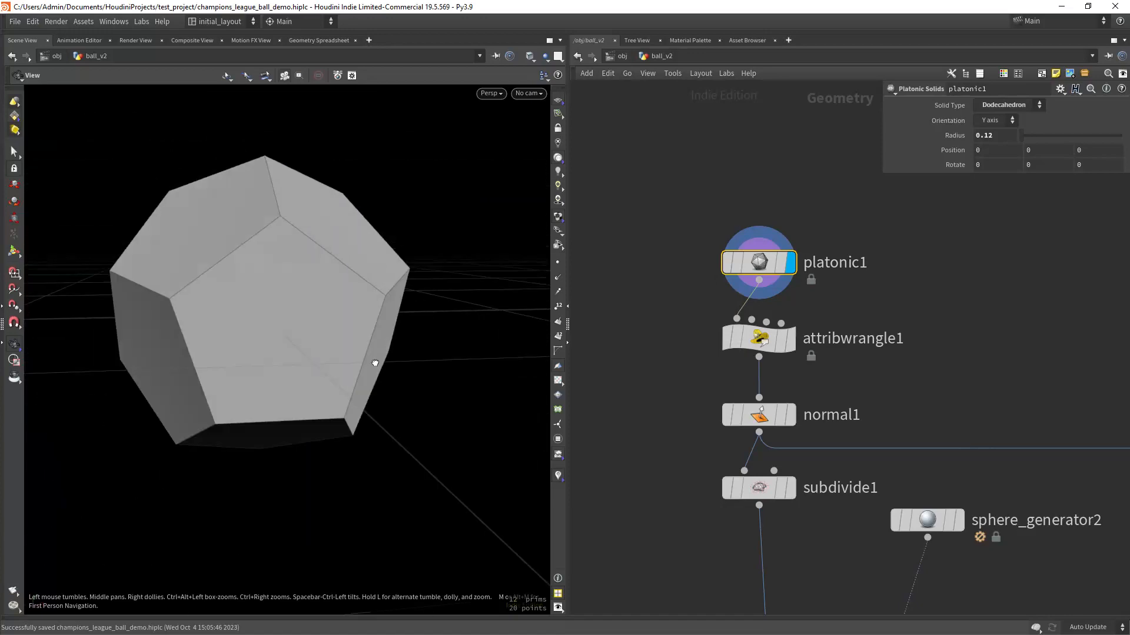
left_click(757, 338)
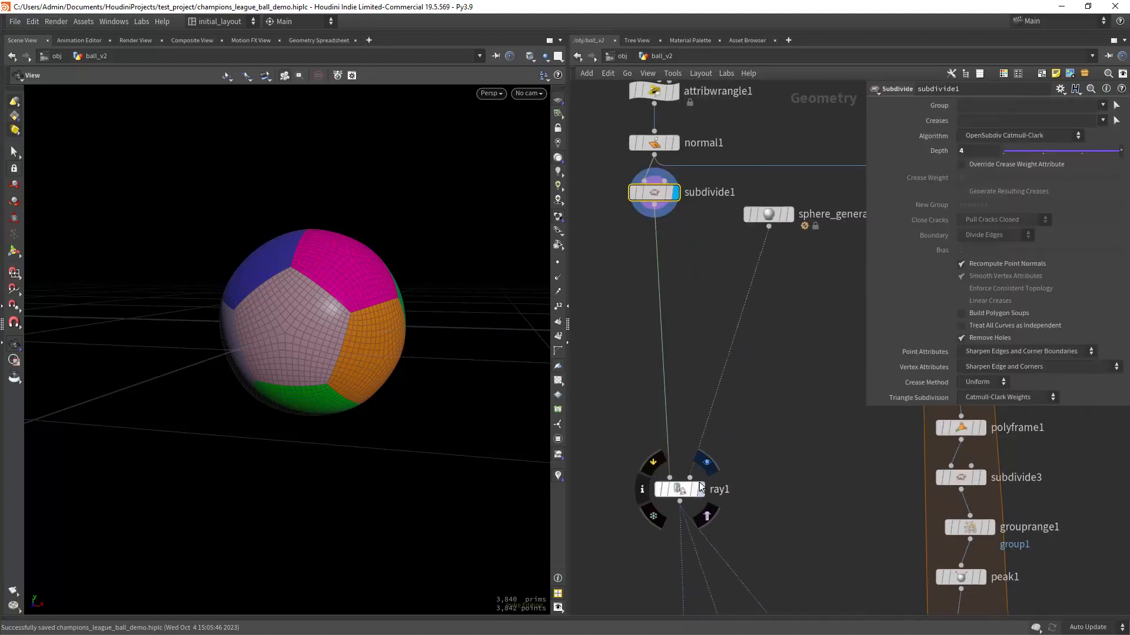
left_click(767, 214)
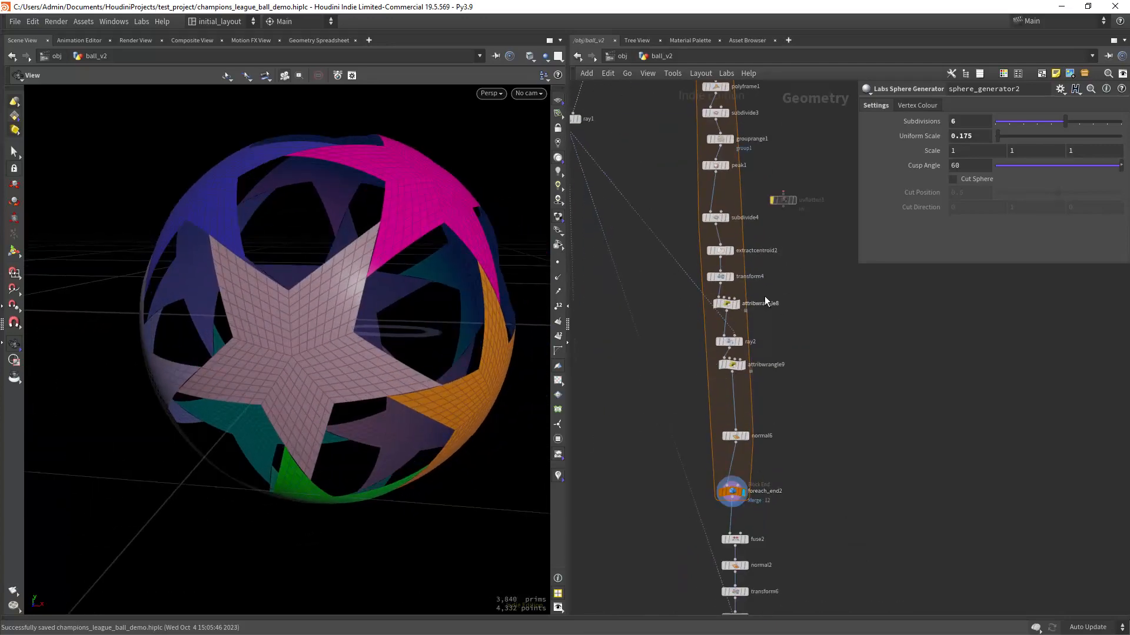
Step through the star-panel loop: wrapped panels, a single pentagon piece, then the flat star grid
left_click(678, 308)
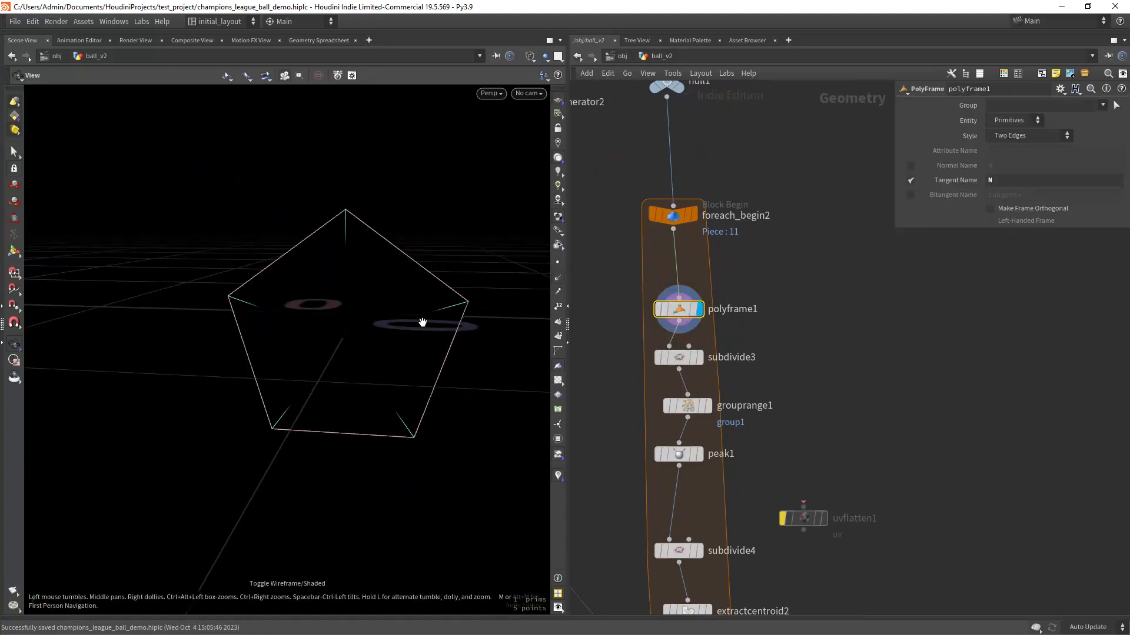
left_click(700, 357)
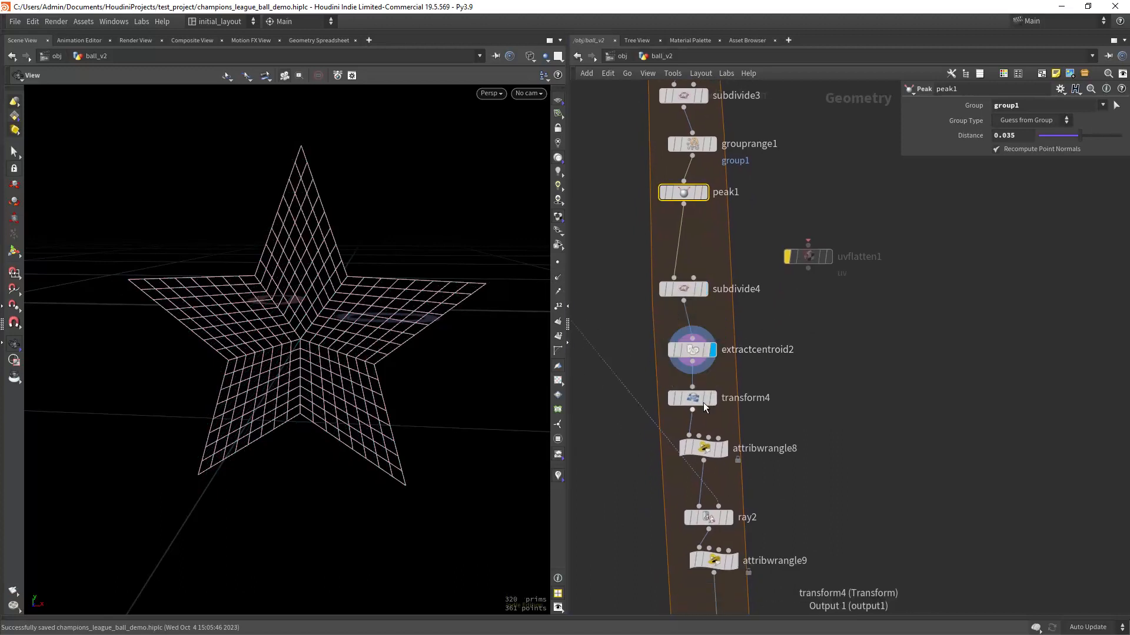
left_click(691, 396)
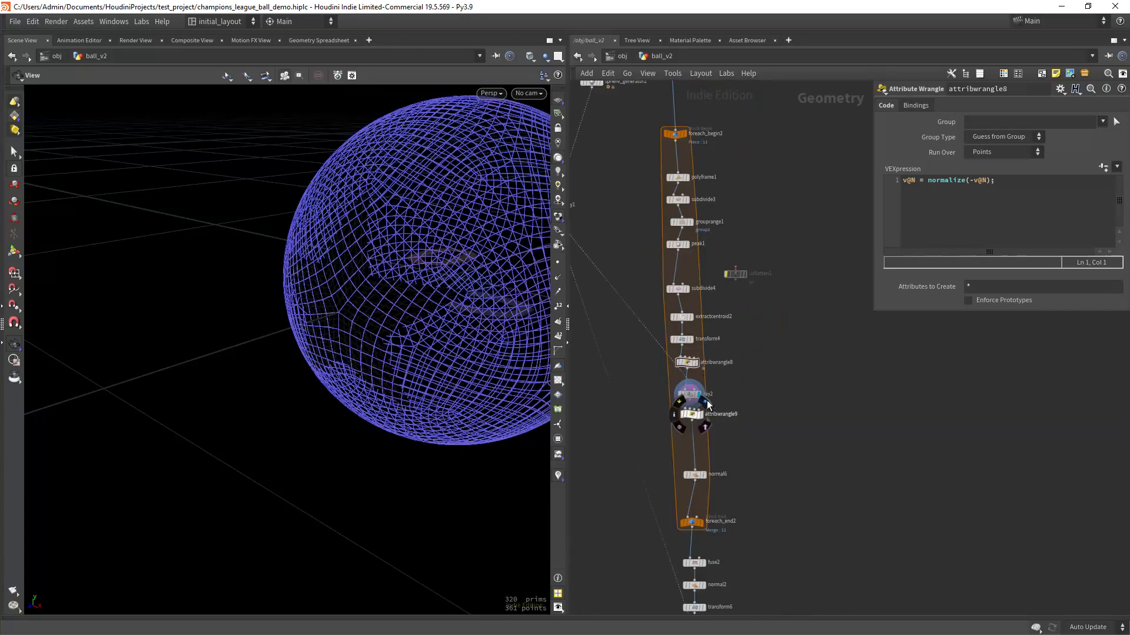
View the star projected onto the sphere, then the rotated star stage
left_click(685, 395)
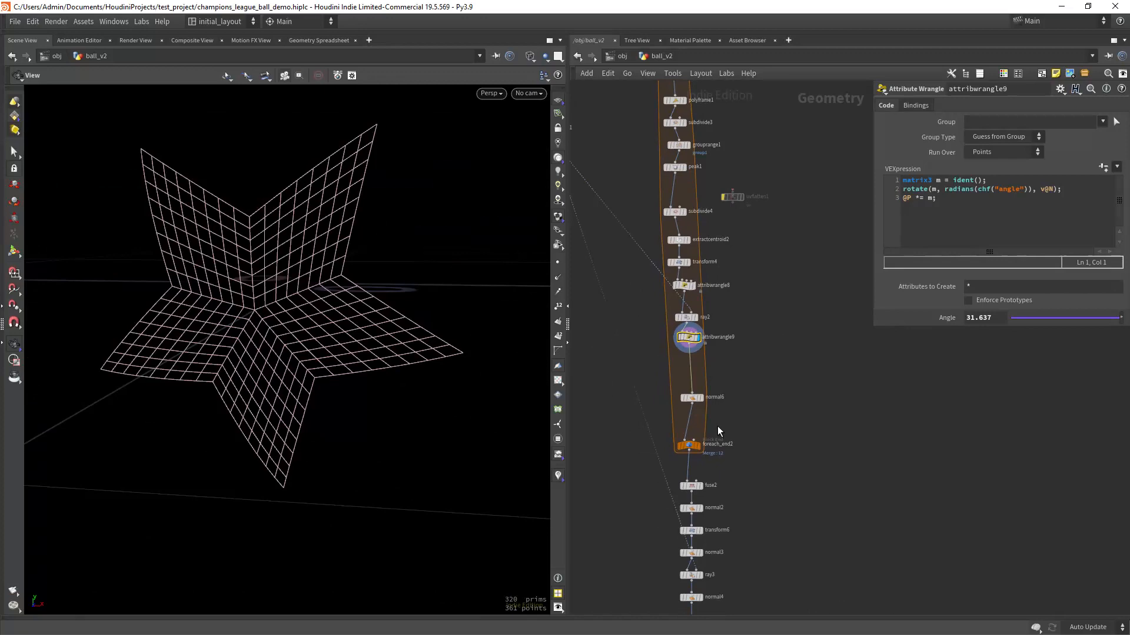
left_click(689, 443)
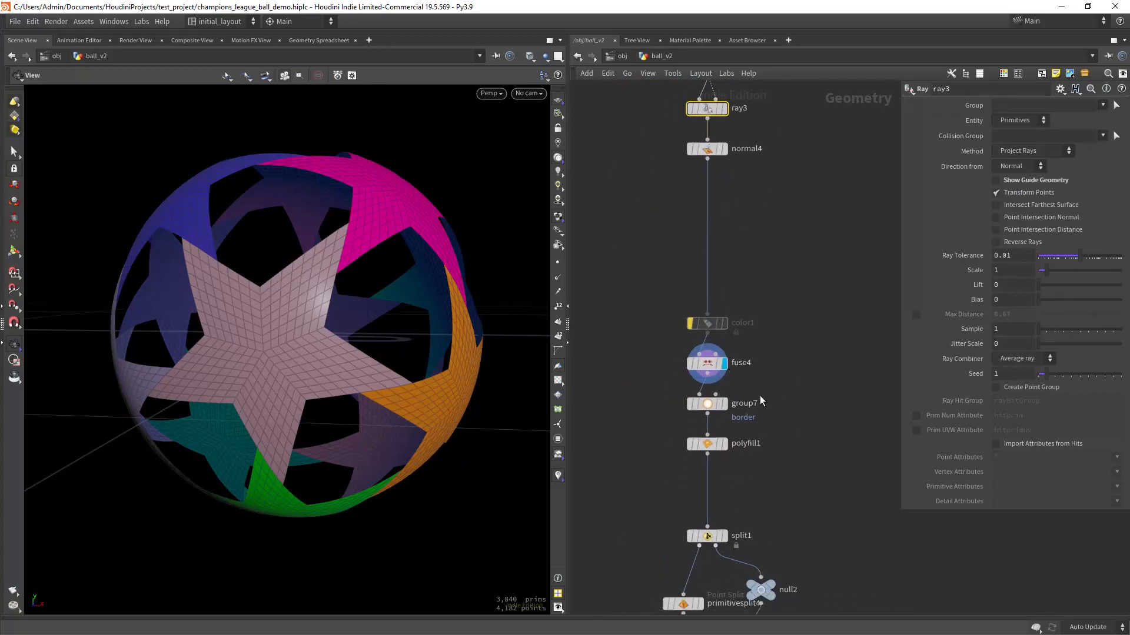
left_click(706, 403)
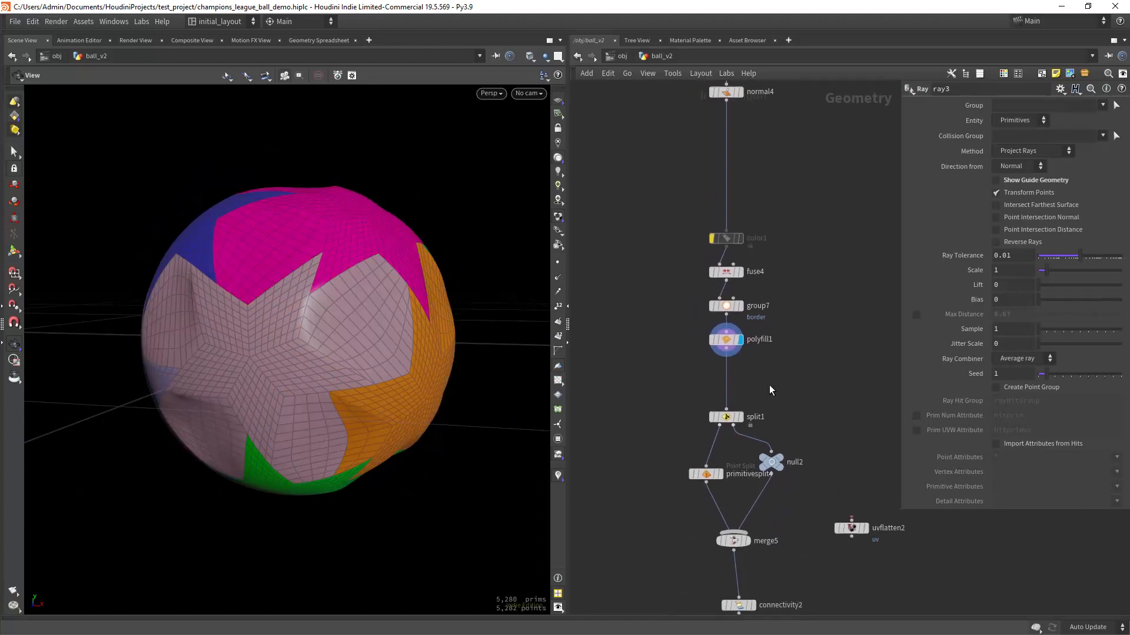
left_click(704, 474)
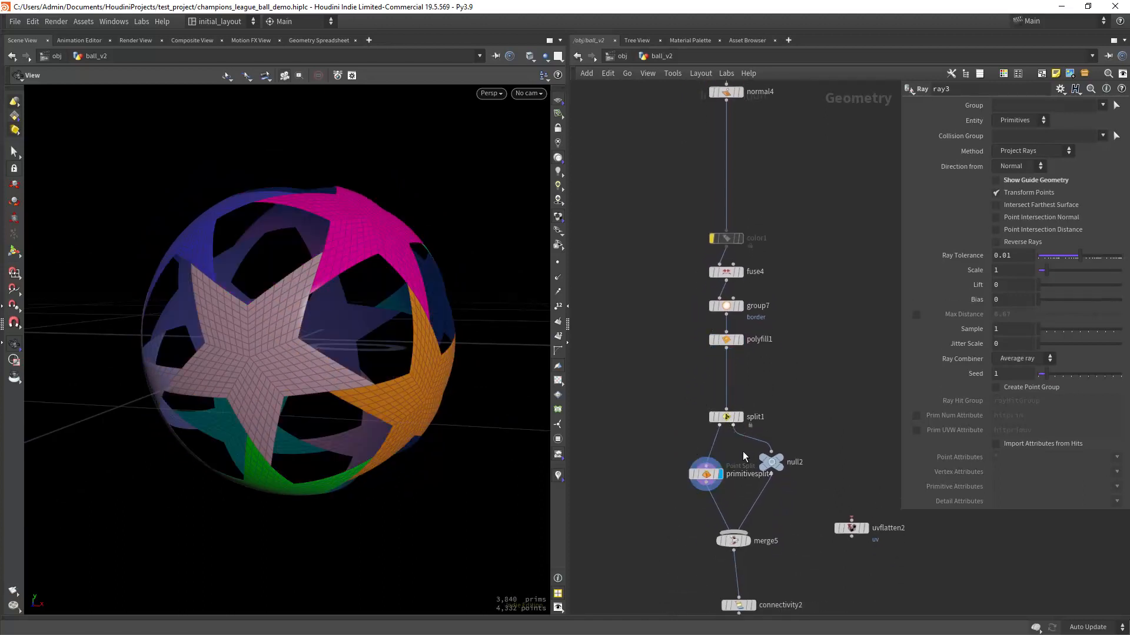
left_click(705, 473)
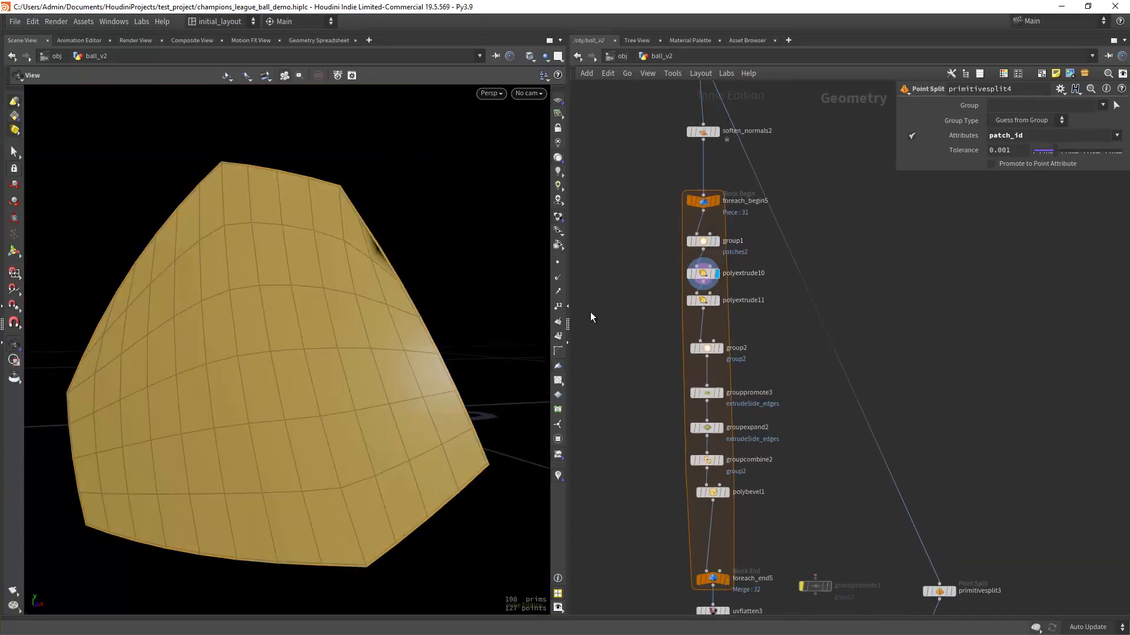
Show a single extruded panel patch, then the full ball with extruded bordered star panels
left_click(703, 272)
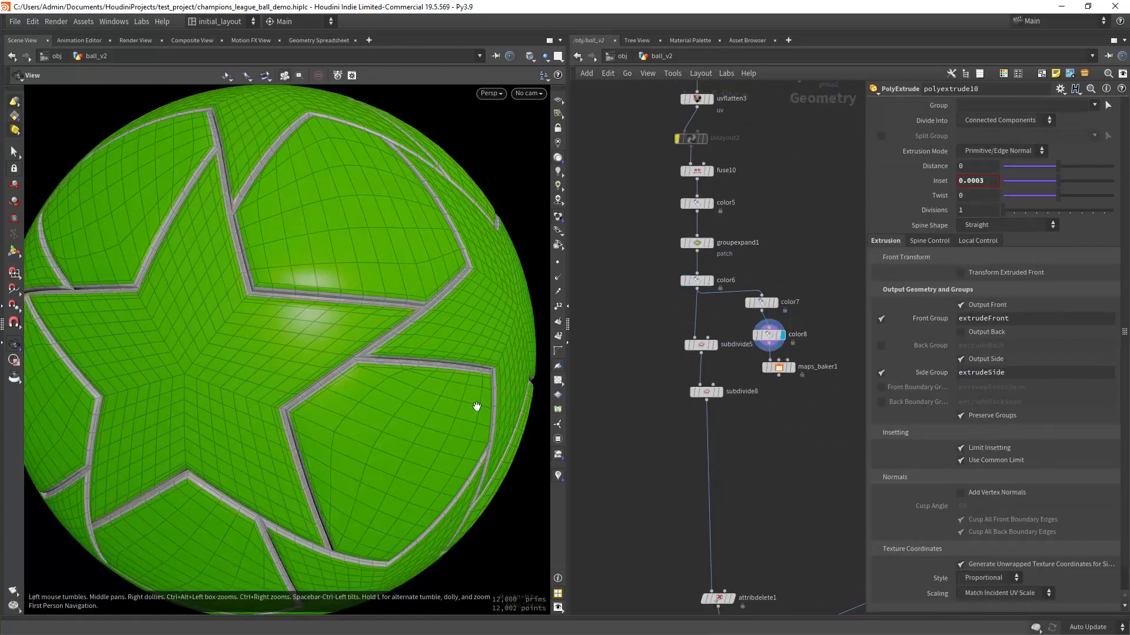
left_click(707, 390)
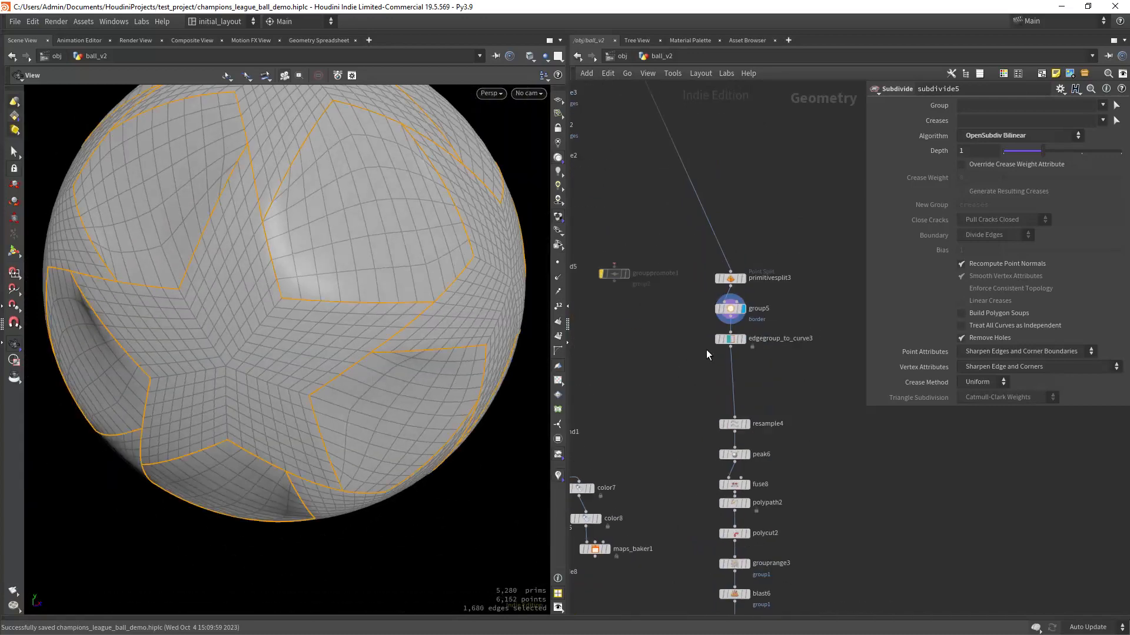
Step from panel border edges through separated and joined curves to swept stitch tubes along the borders
left_click(753, 346)
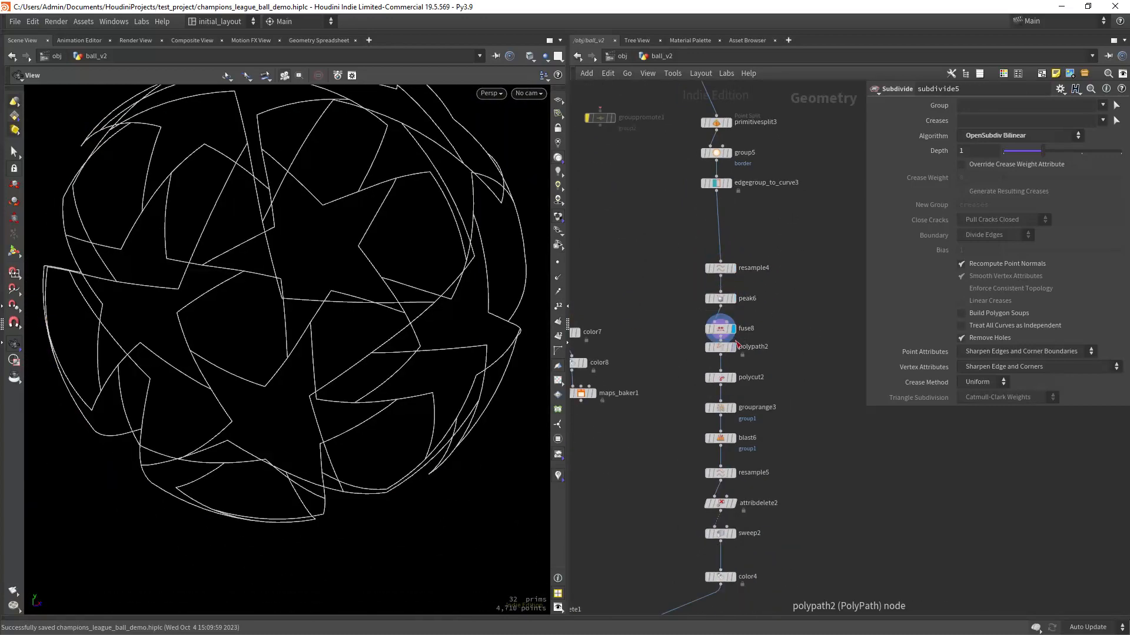
left_click(720, 346)
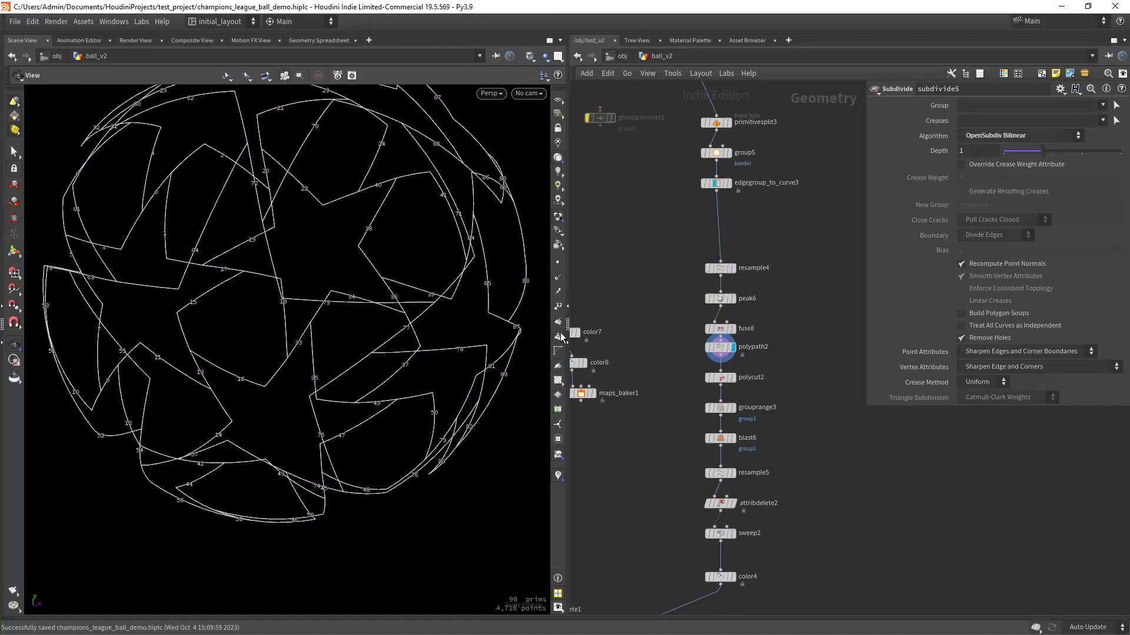
left_click(718, 377)
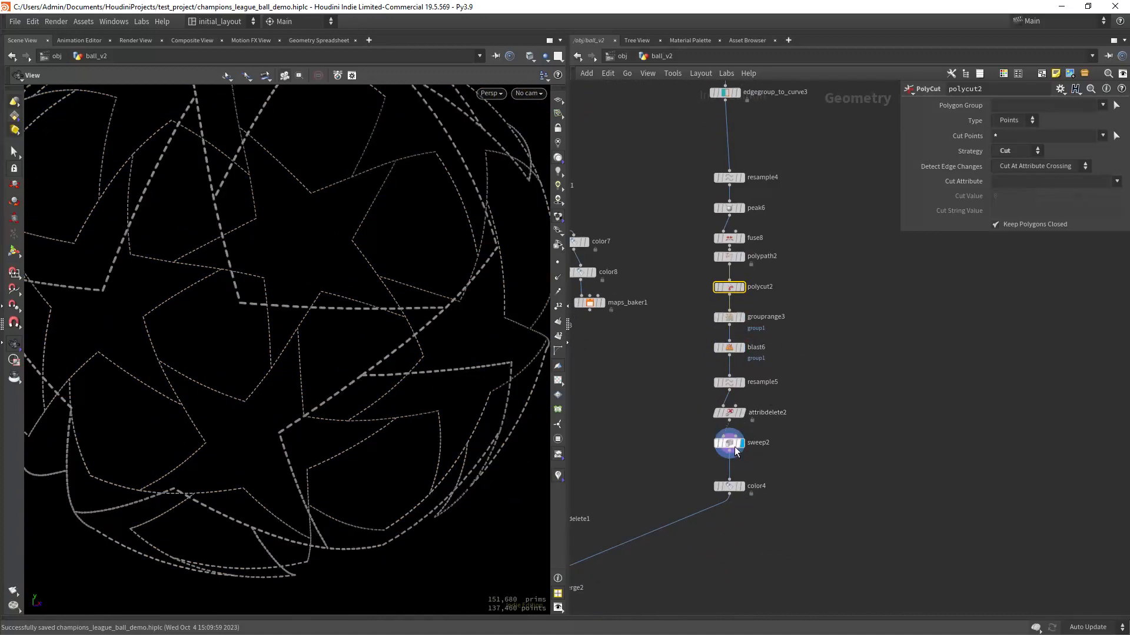
left_click(728, 443)
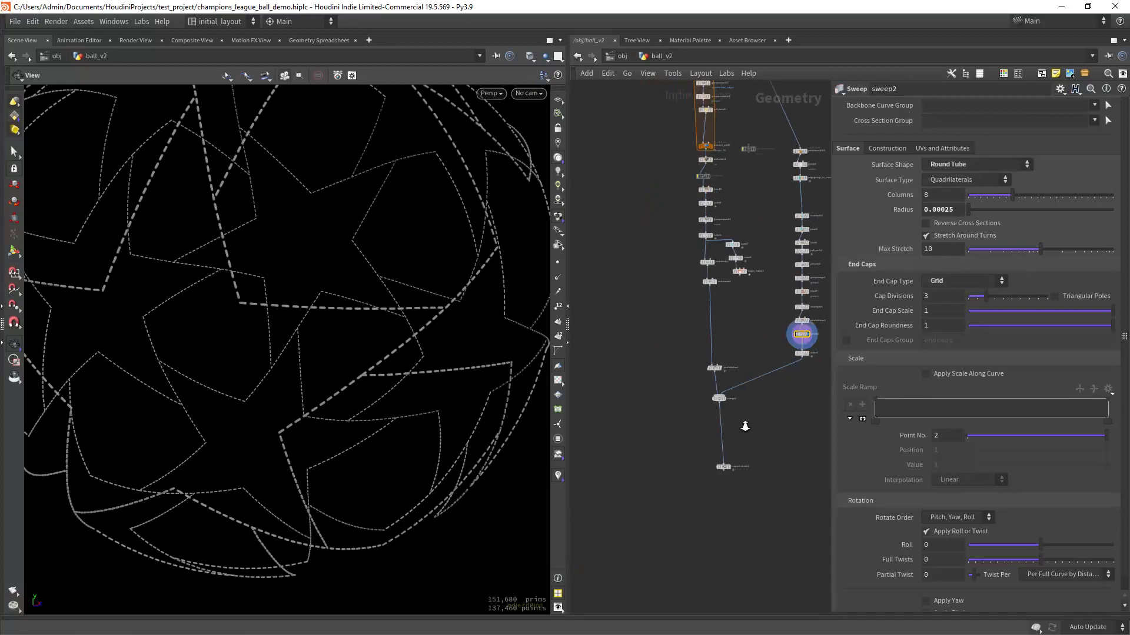